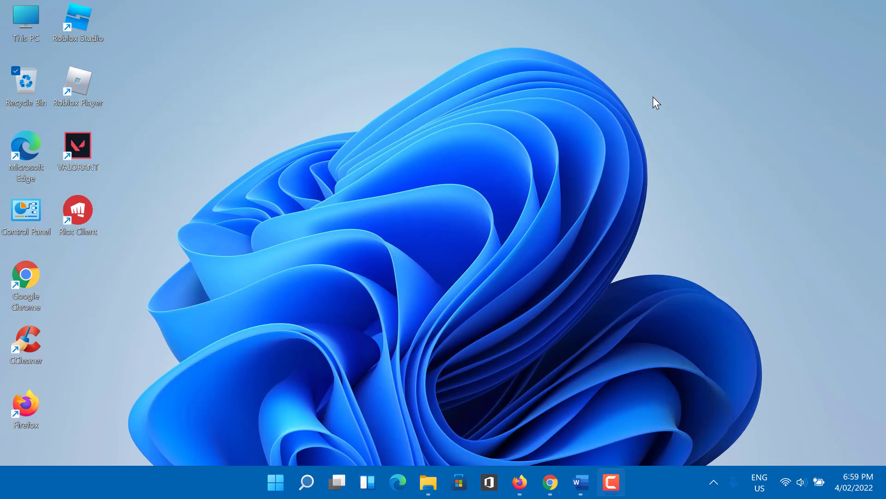
{"action": "mouse_move", "coordinate": [628, 109]}
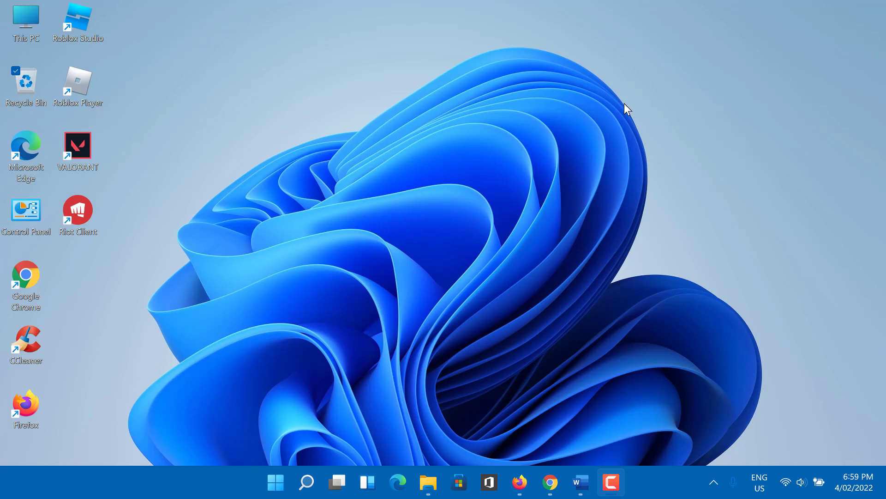
{"action": "mouse_move", "coordinate": [490, 99]}
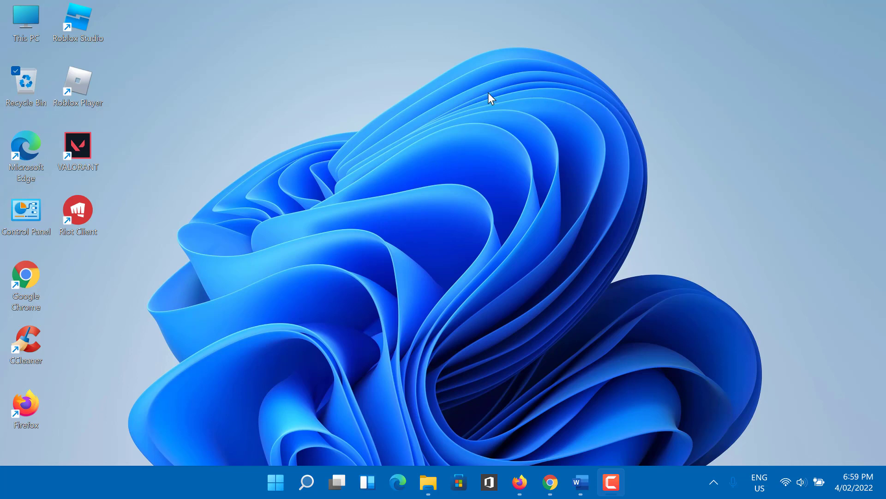
{"action": "mouse_move", "coordinate": [421, 107]}
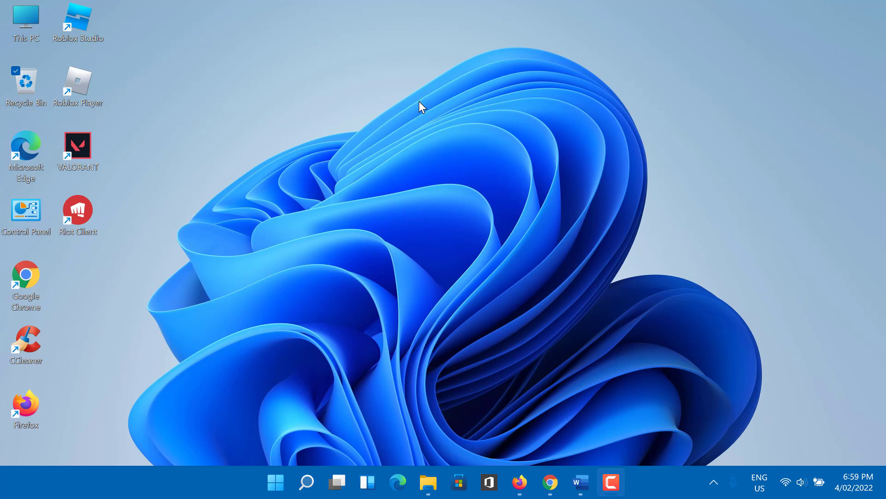
{"action": "mouse_move", "coordinate": [393, 155]}
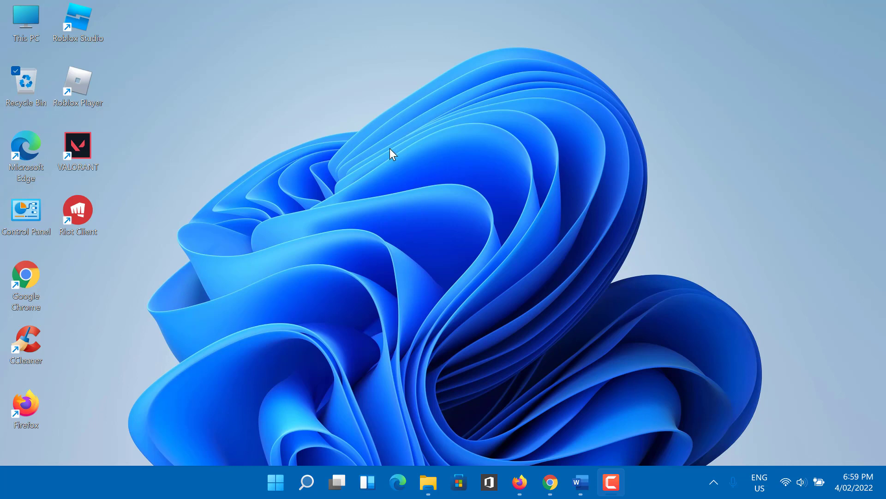
{"action": "mouse_move", "coordinate": [257, 116]}
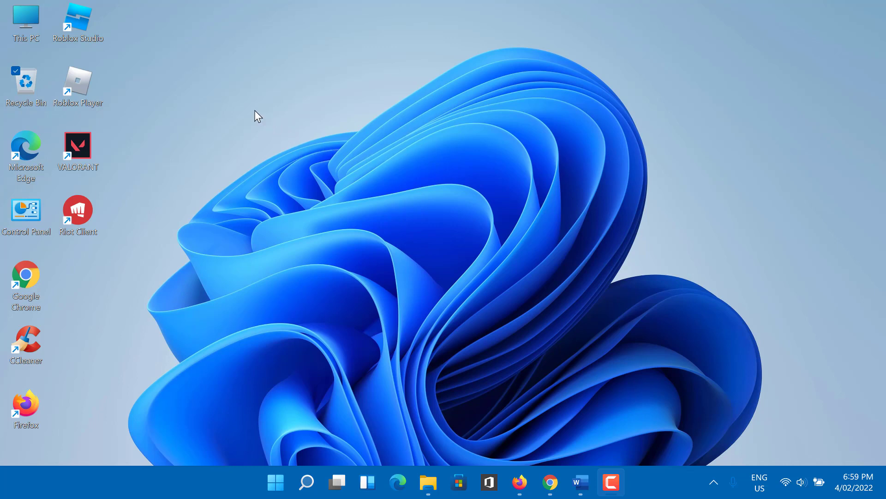
{"action": "mouse_move", "coordinate": [232, 120]}
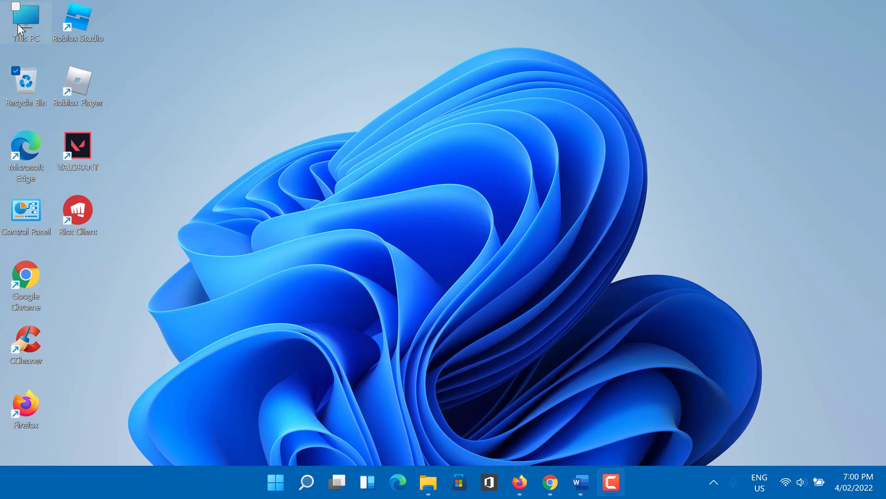
{"action": "mouse_move", "coordinate": [23, 61]}
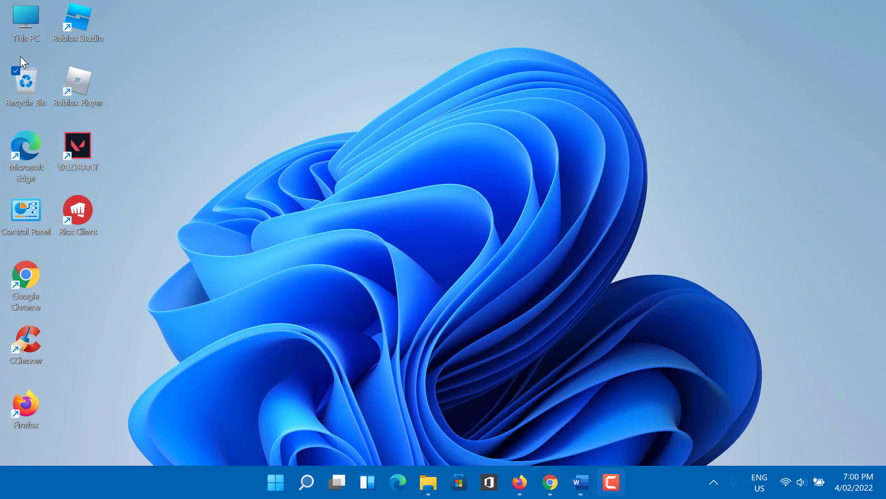
{"action": "mouse_move", "coordinate": [35, 79]}
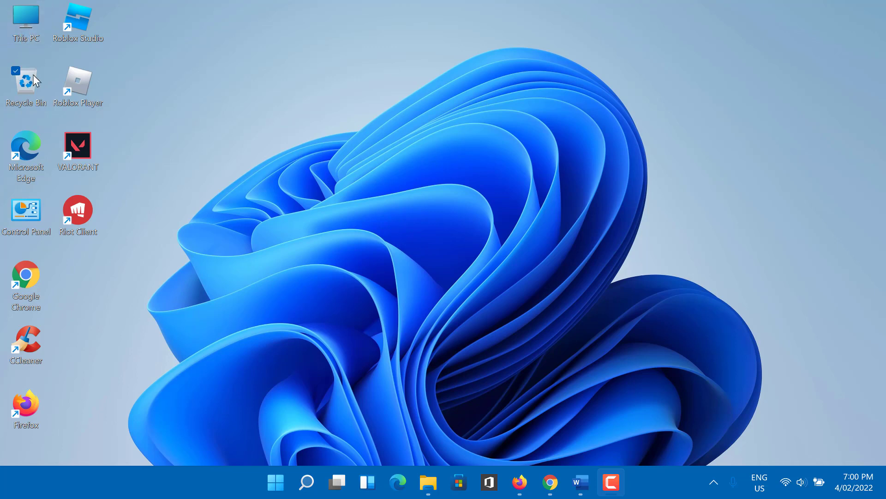
{"action": "mouse_move", "coordinate": [124, 241]}
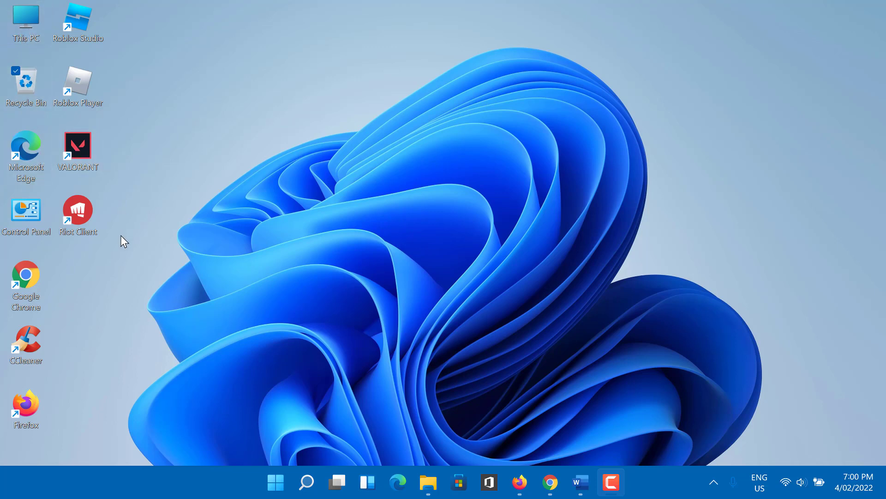
{"action": "mouse_move", "coordinate": [140, 277]}
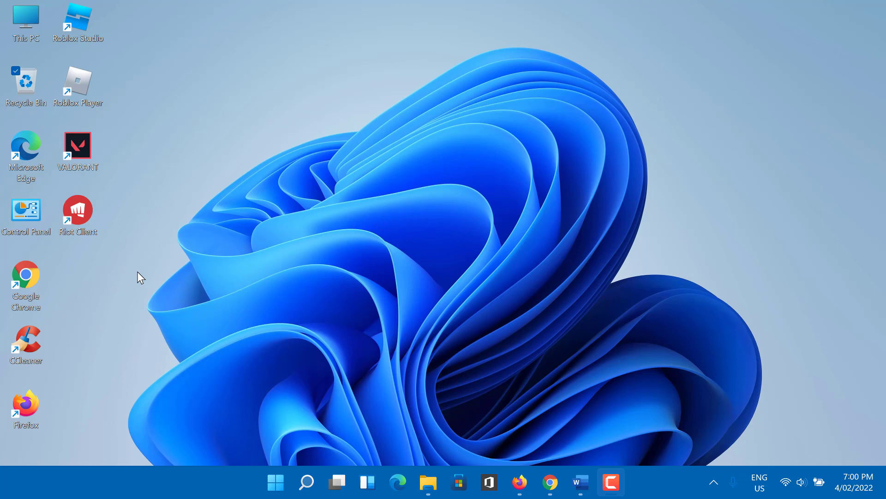
{"action": "mouse_move", "coordinate": [309, 245]}
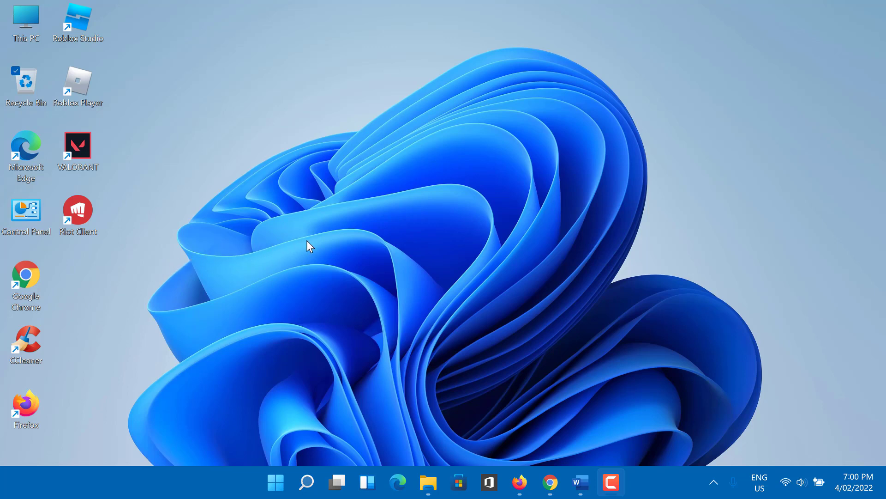
{"action": "mouse_move", "coordinate": [347, 243]}
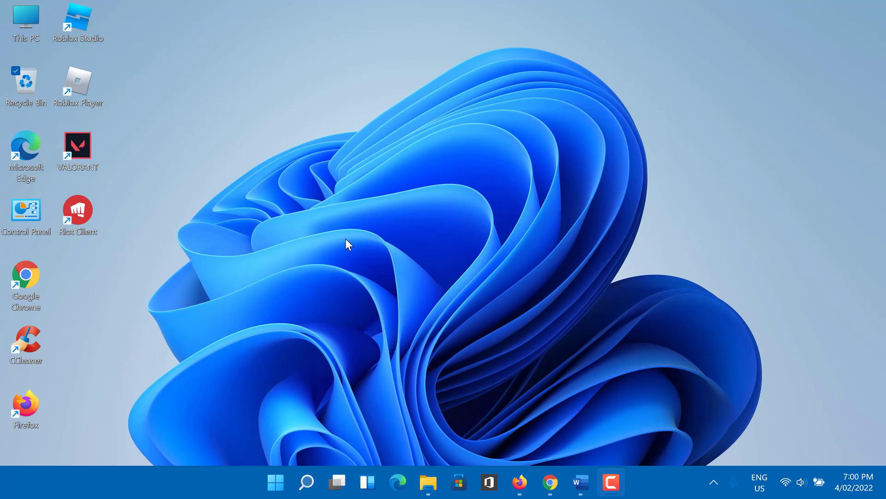
{"action": "mouse_move", "coordinate": [362, 280]}
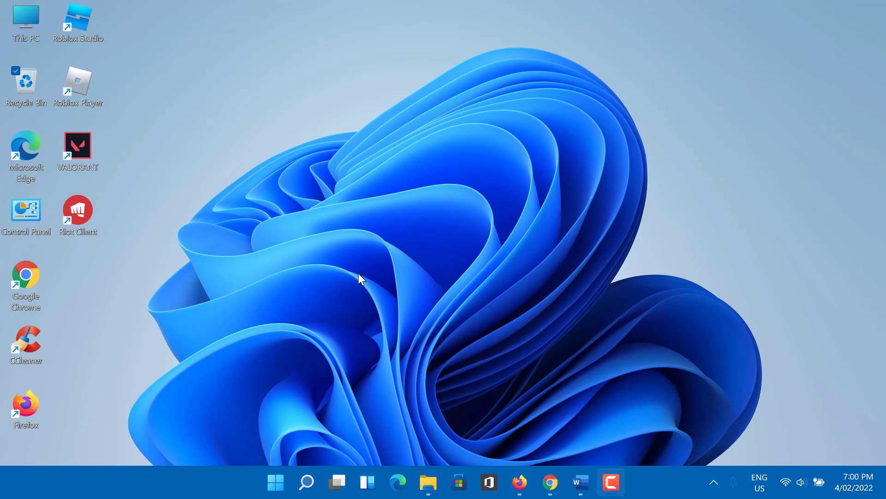
{"action": "mouse_move", "coordinate": [399, 265]}
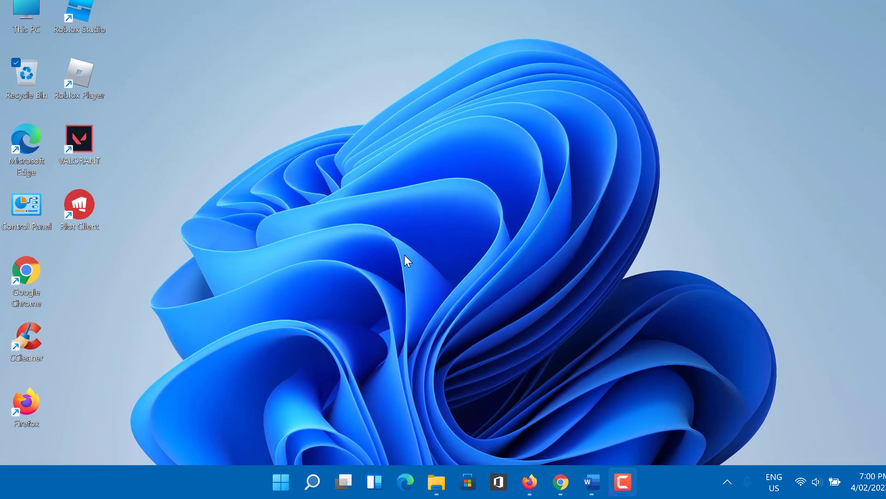
Launch the Malicious Software Removal Tool by running 'mrt' from the Run dialog
{"action": "key", "text": "win+r"}
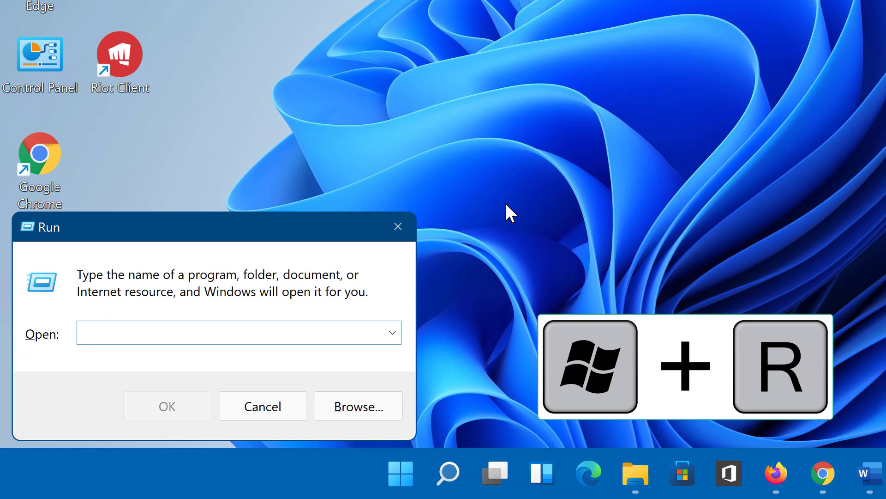
{"action": "mouse_move", "coordinate": [110, 378]}
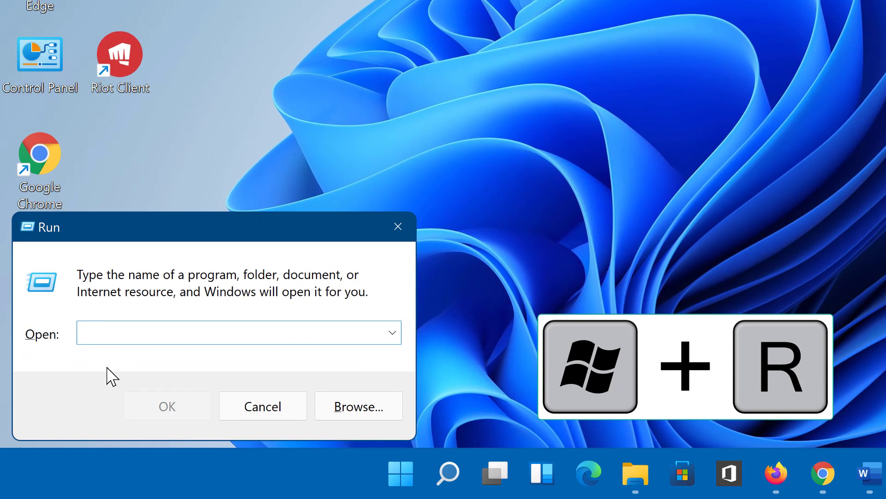
{"action": "type", "text": "m"}
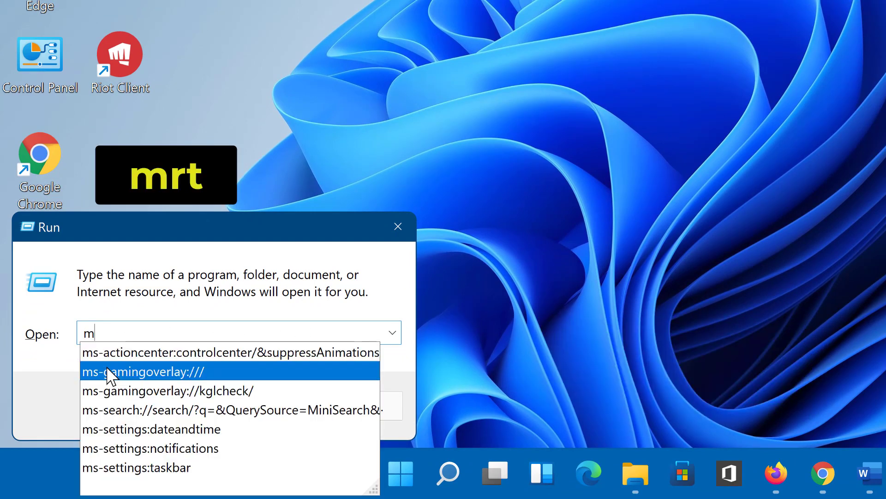
{"action": "type", "text": "rt"}
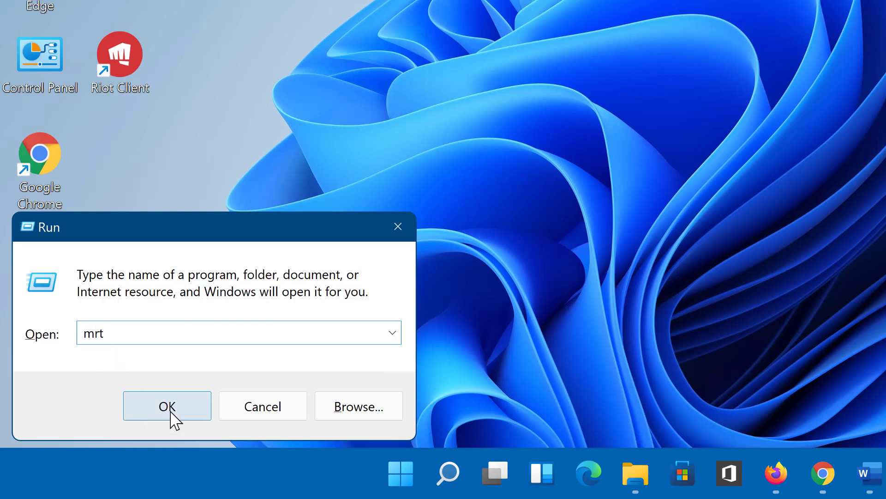
{"action": "left_click", "coordinate": [166, 405]}
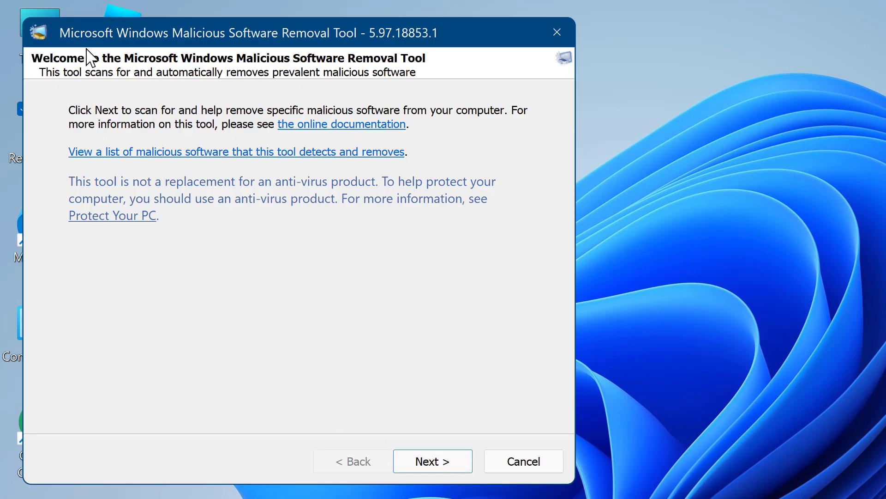
{"action": "mouse_move", "coordinate": [296, 164]}
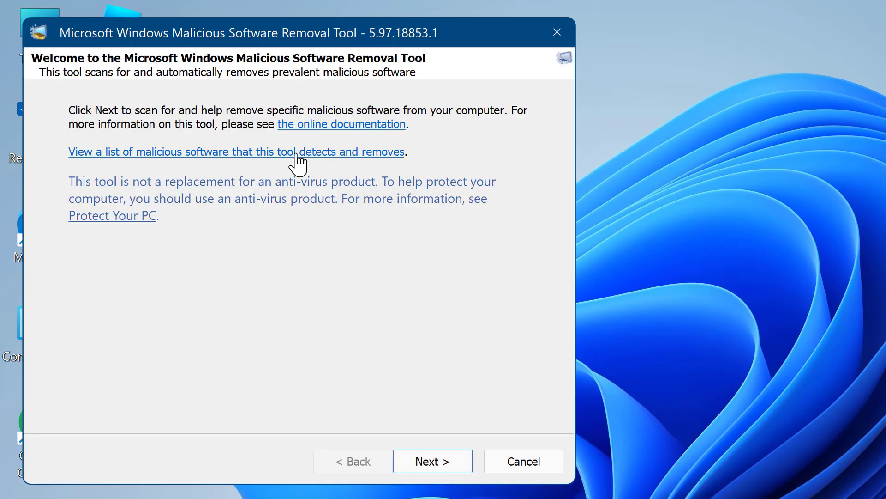
{"action": "mouse_move", "coordinate": [396, 424]}
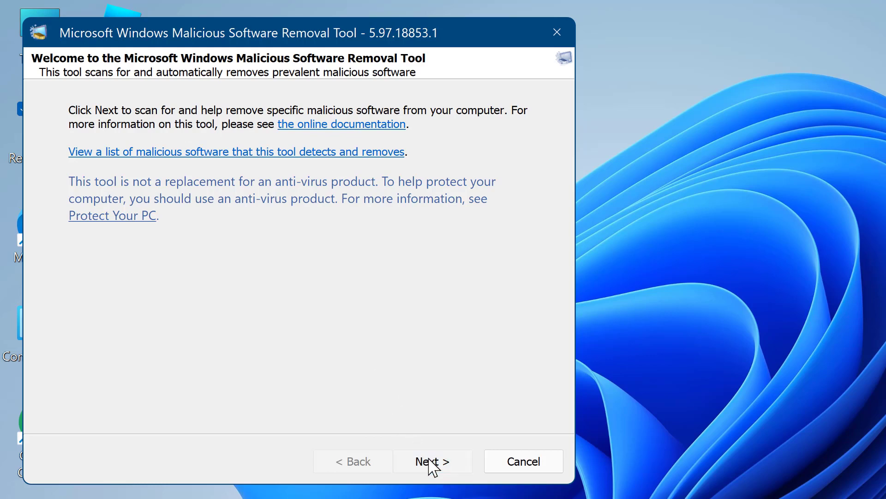
Proceed past the welcome page and start a Quick scan of the computer
{"action": "left_click", "coordinate": [432, 460]}
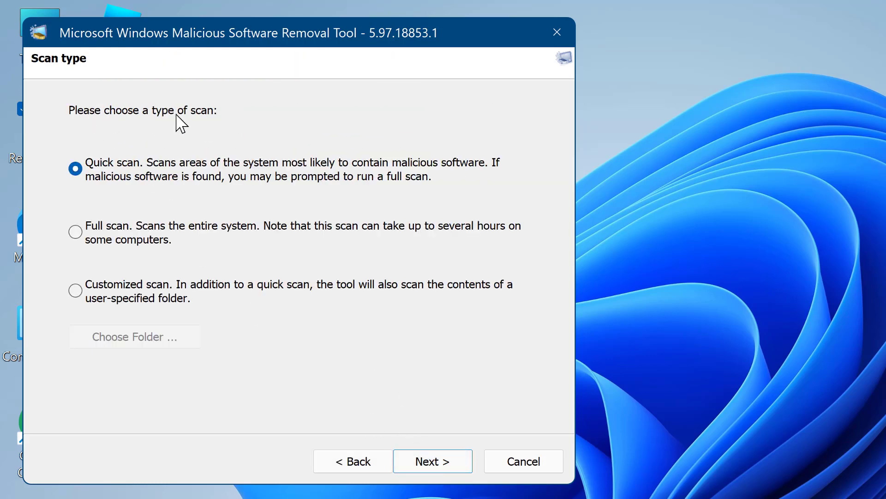
{"action": "mouse_move", "coordinate": [85, 290]}
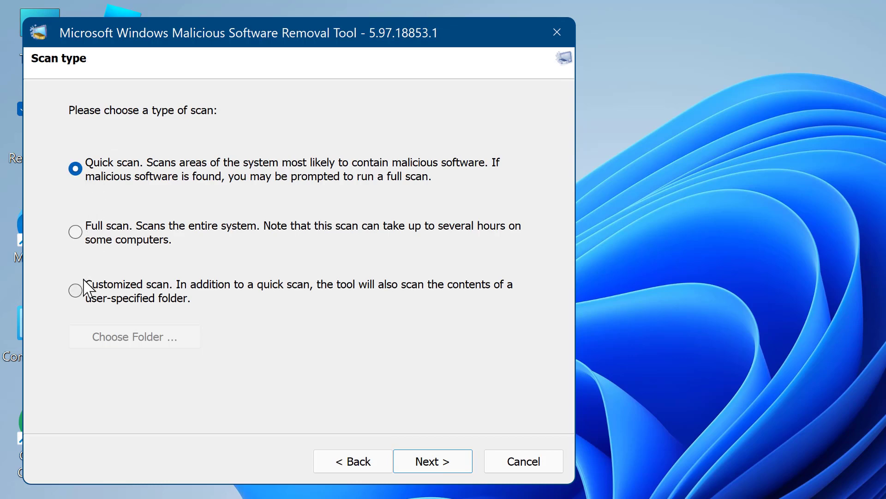
{"action": "mouse_move", "coordinate": [418, 460]}
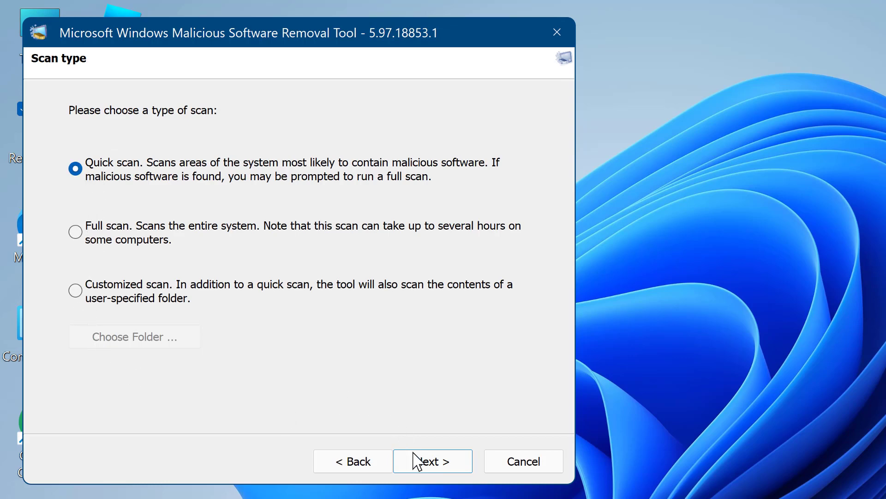
{"action": "left_click", "coordinate": [432, 461]}
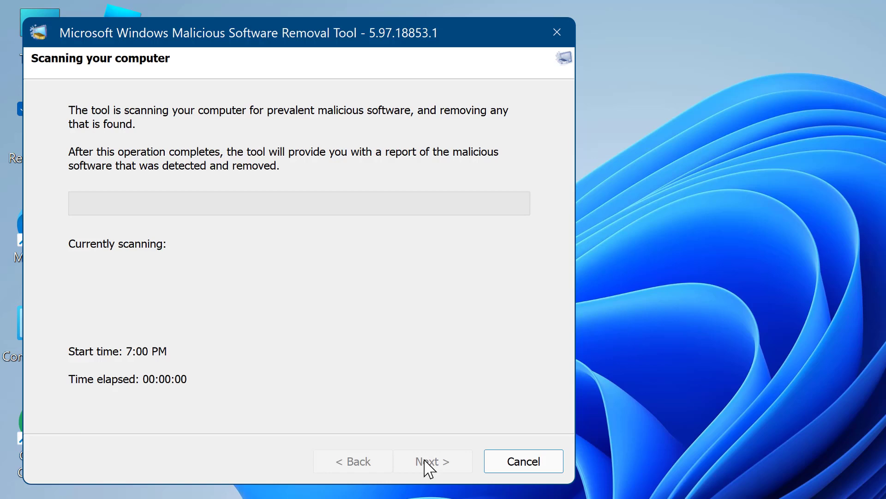